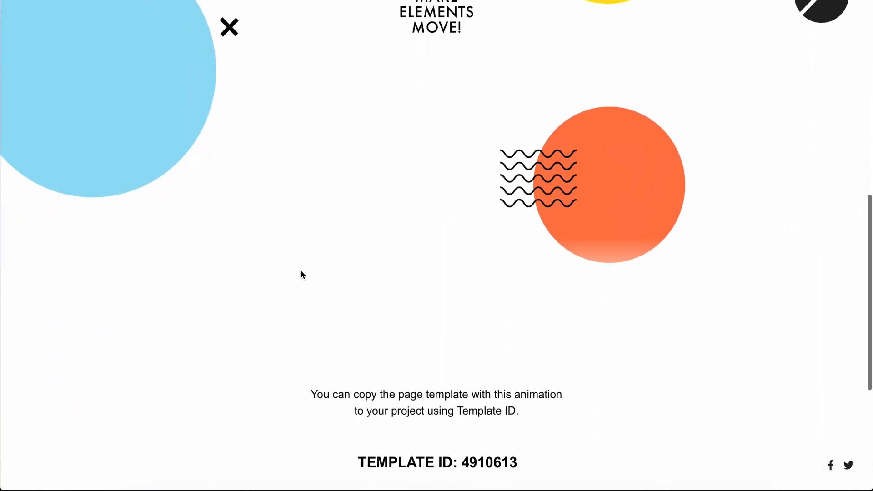
- Scroll to the demo page's footer to find Template ID 4910613, then return to the dashboard
scroll(down, 3)
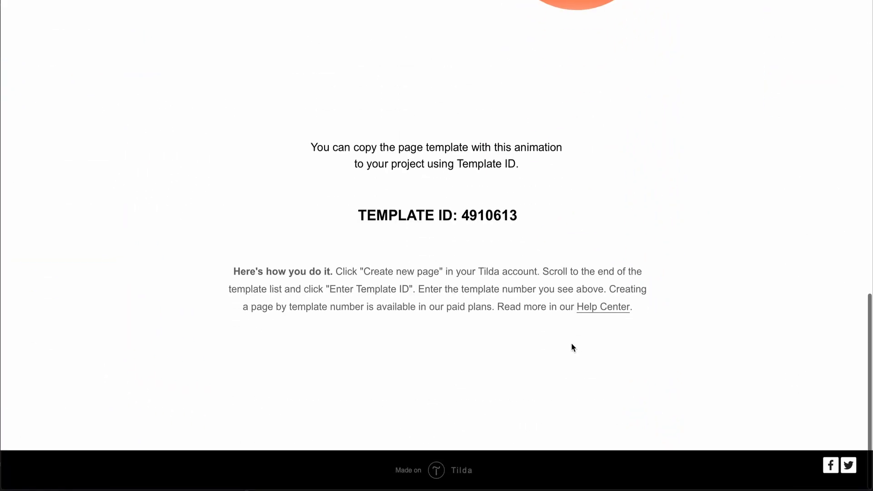
double_click(491, 214)
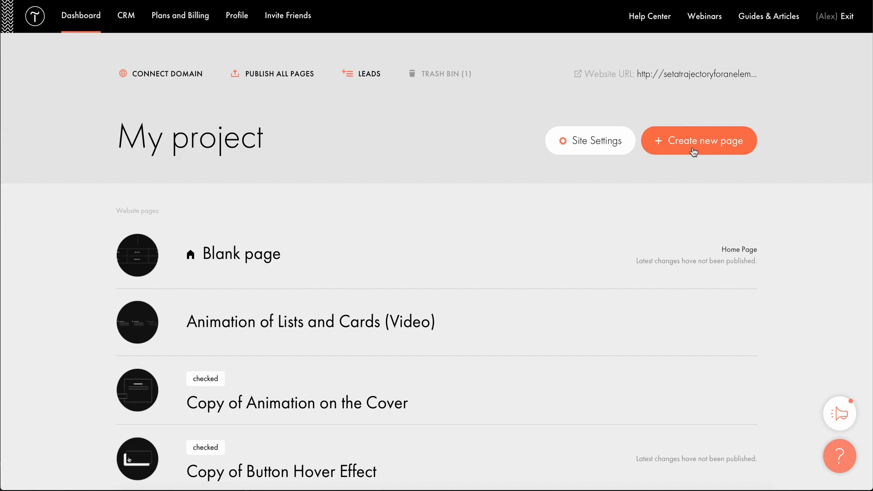
- Create a new page from Template ID 4910613 containing the parallax Zero Block
click(699, 140)
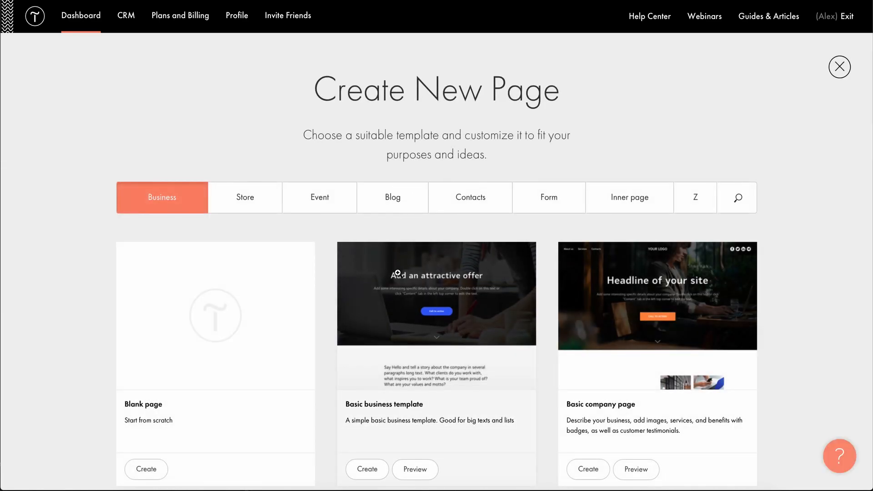
scroll(down, 3)
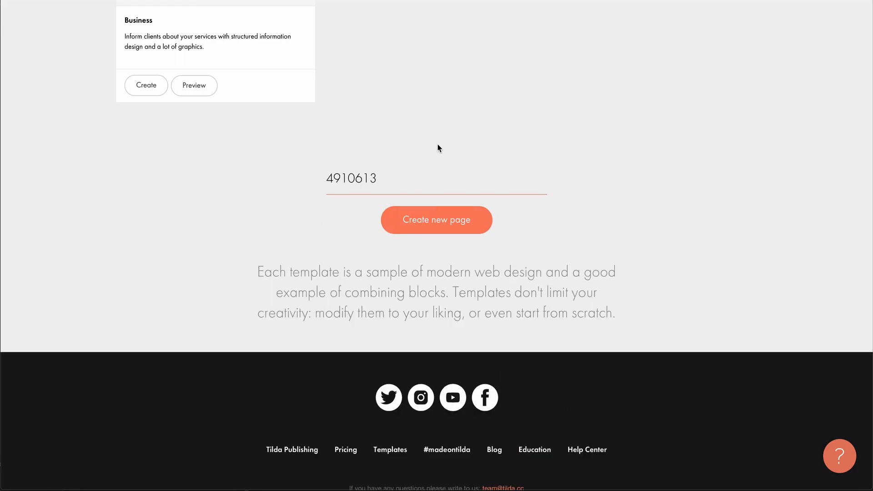
click(436, 219)
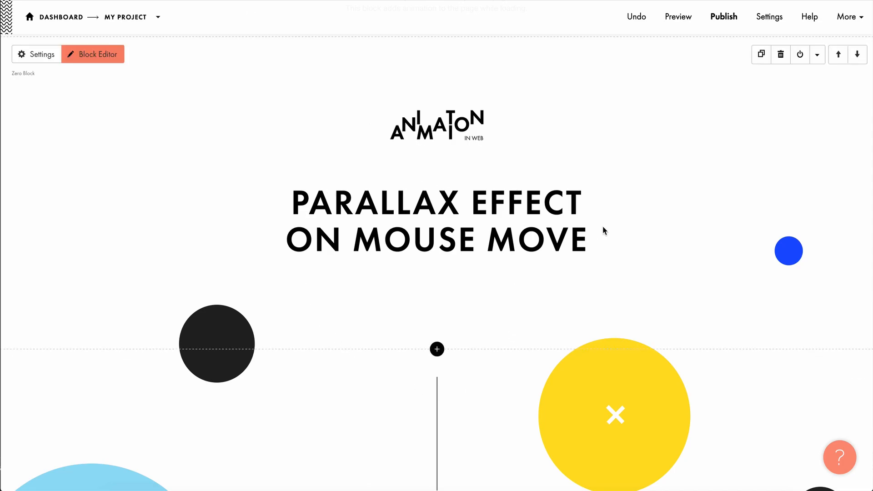
mouse_move(235, 220)
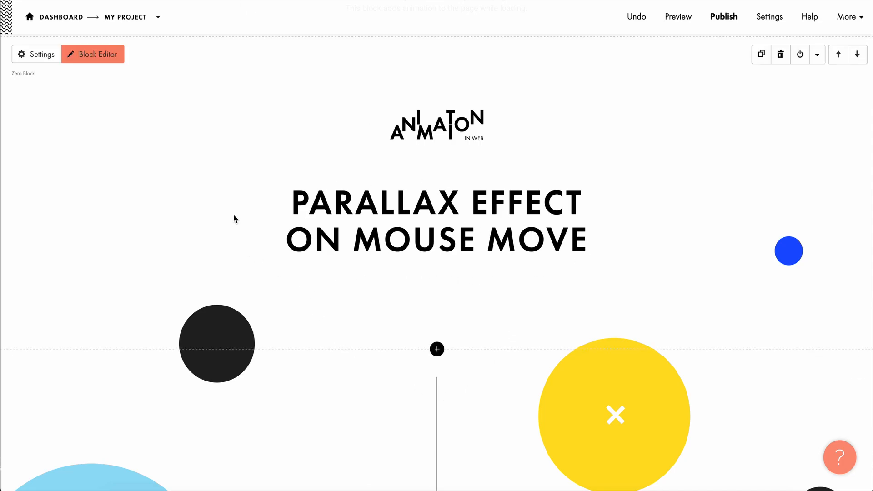
mouse_move(97, 86)
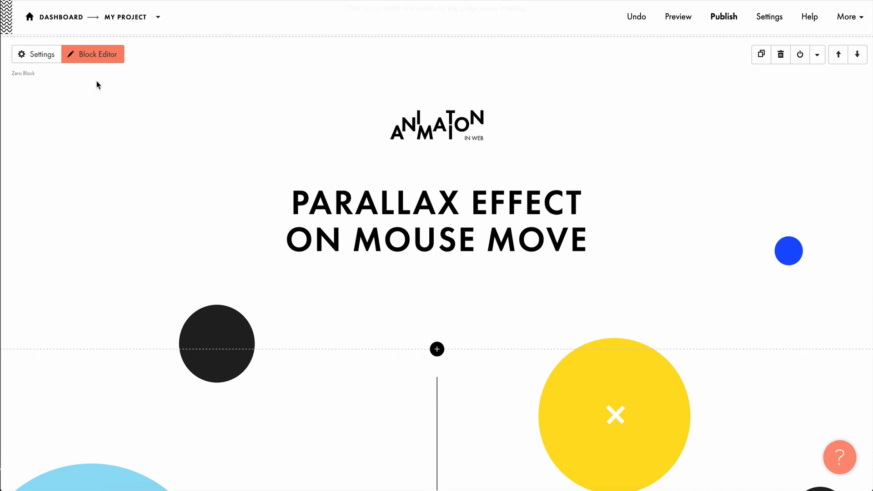
- Enter the Zero Block editor for the parallax artboard with its circles
click(93, 54)
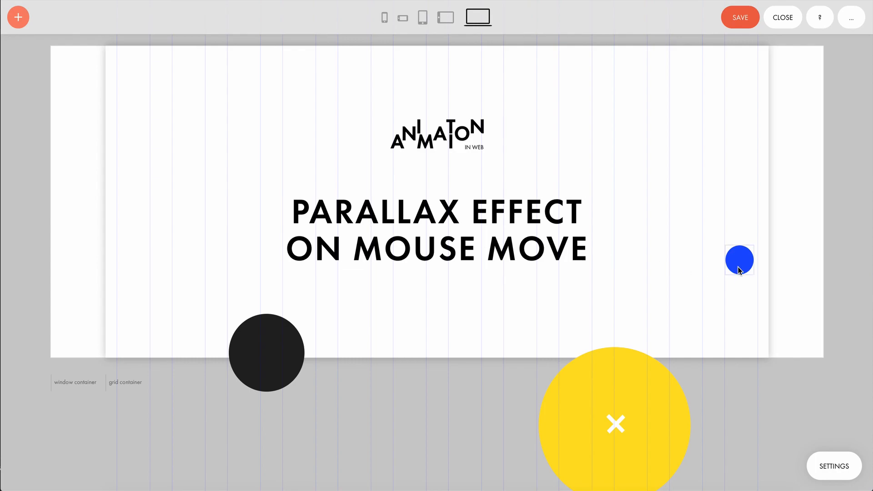
- Select the small blue circle and bring its animation sections into view
key(Tab)
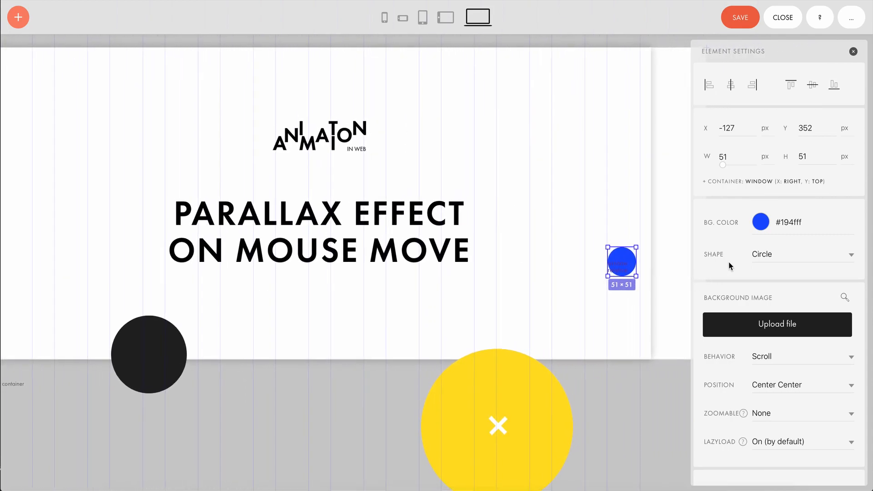
scroll(down, 3)
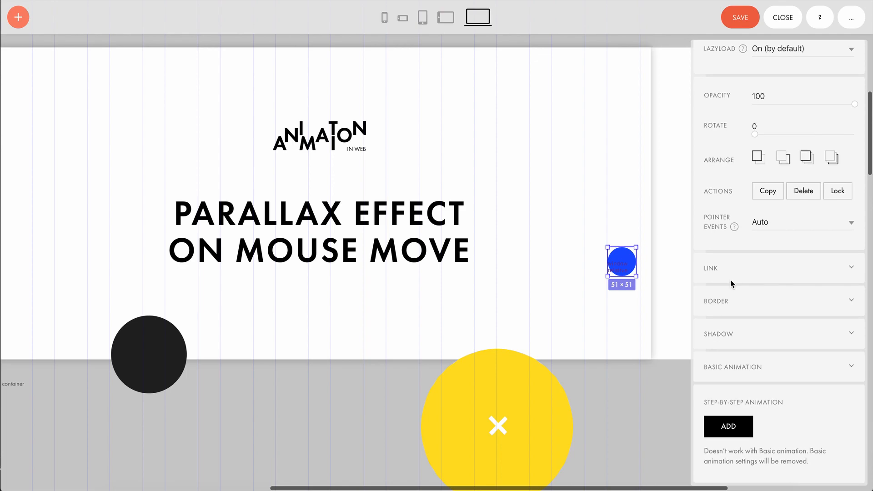
- Expand Basic Animation and keep the blue circle's Parallax set to Mouse with 50 px distances
click(733, 367)
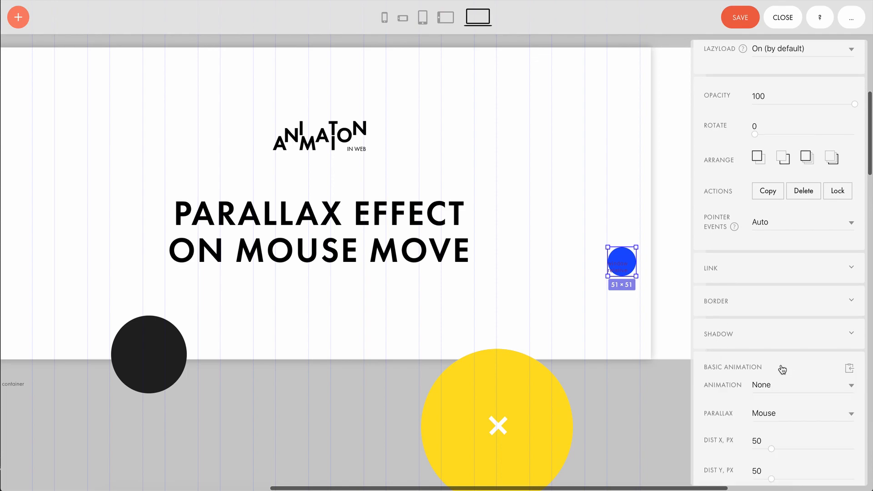
scroll(down, 3)
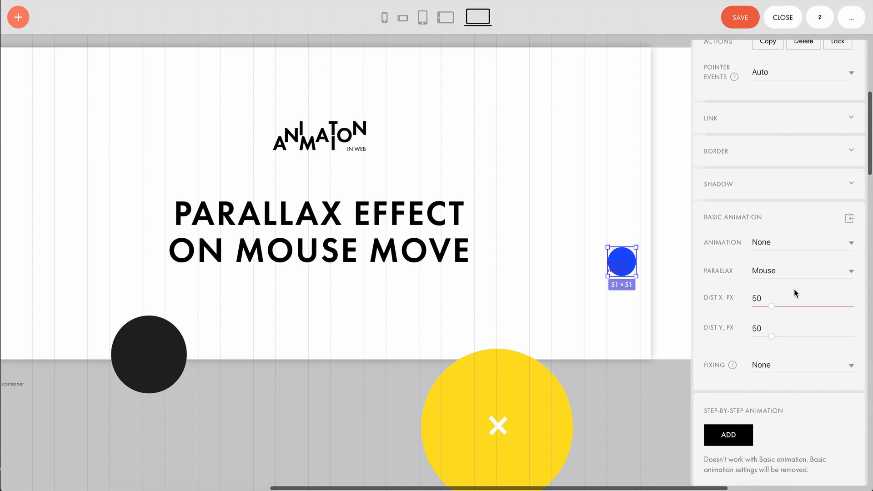
click(802, 271)
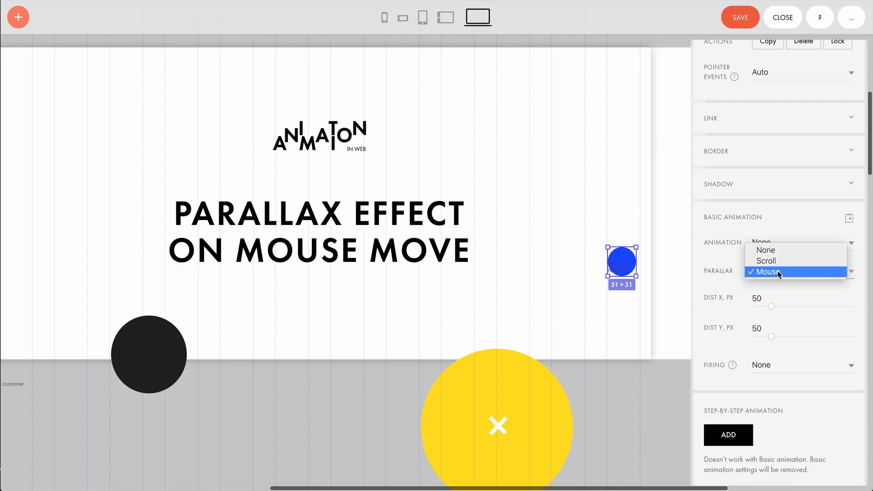
click(775, 272)
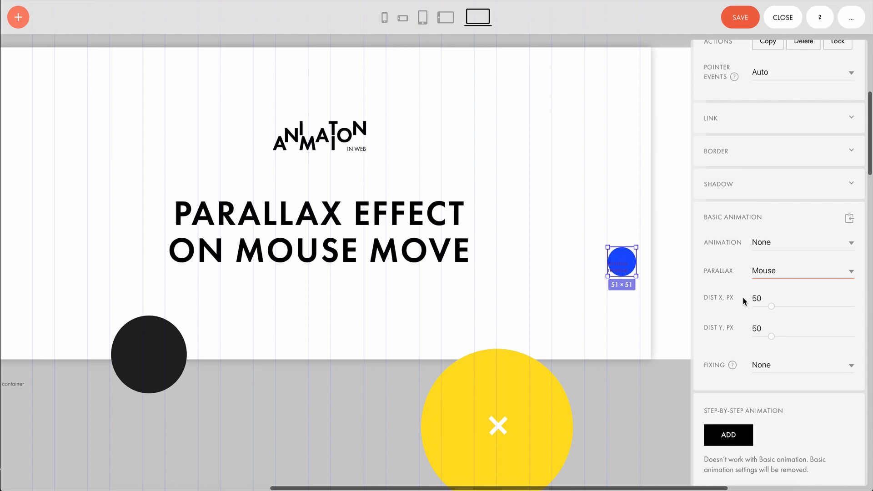
mouse_move(715, 350)
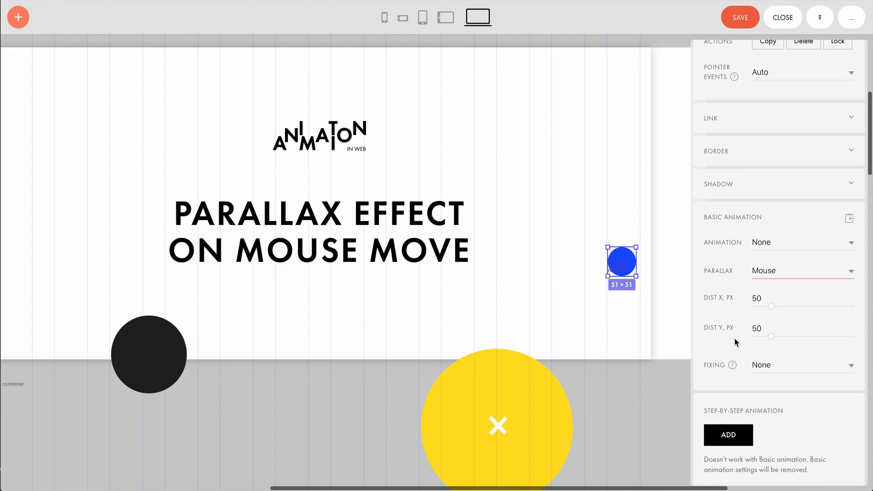
mouse_move(663, 341)
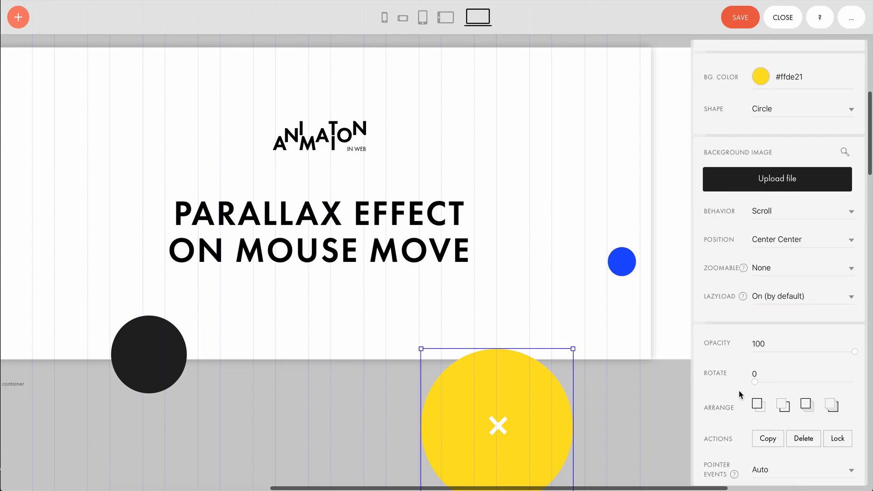
- Review the black circle's 200/300 px parallax, then add a new 100×100 green circle shape
scroll(down, 3)
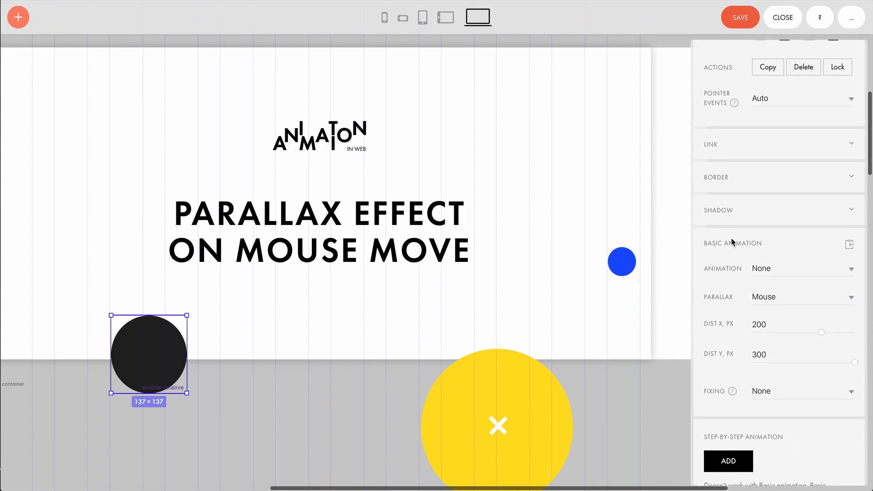
click(17, 18)
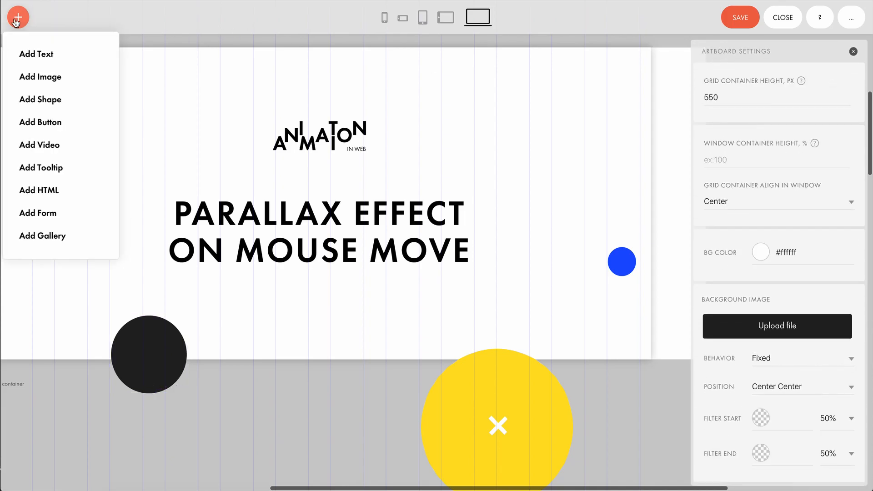
click(40, 99)
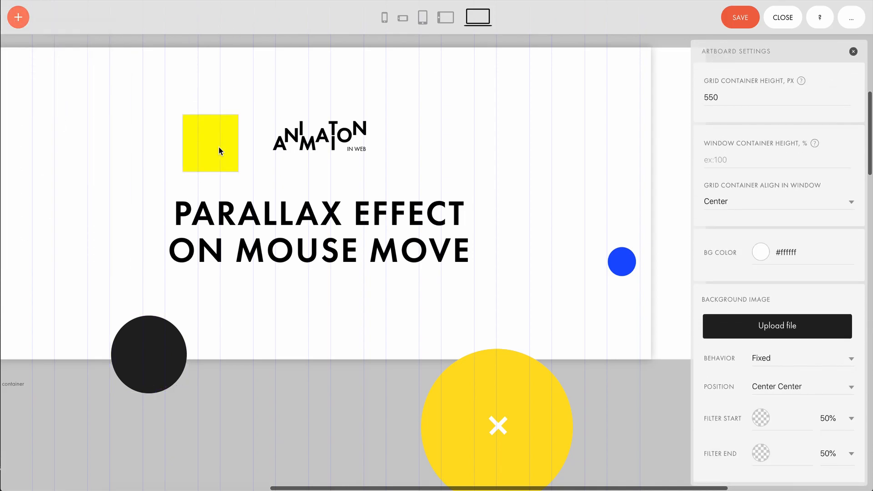
click(220, 151)
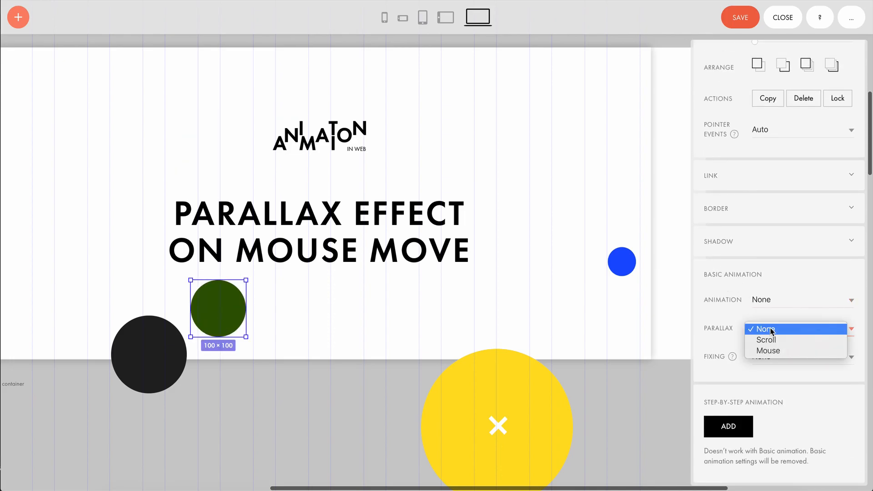
- Set the green circle to Mouse parallax with Dist X -50 px
click(767, 351)
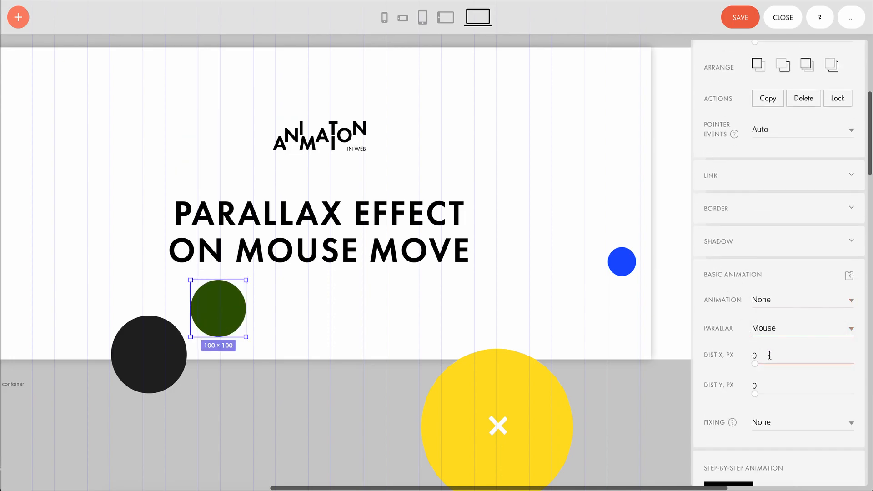
click(775, 355)
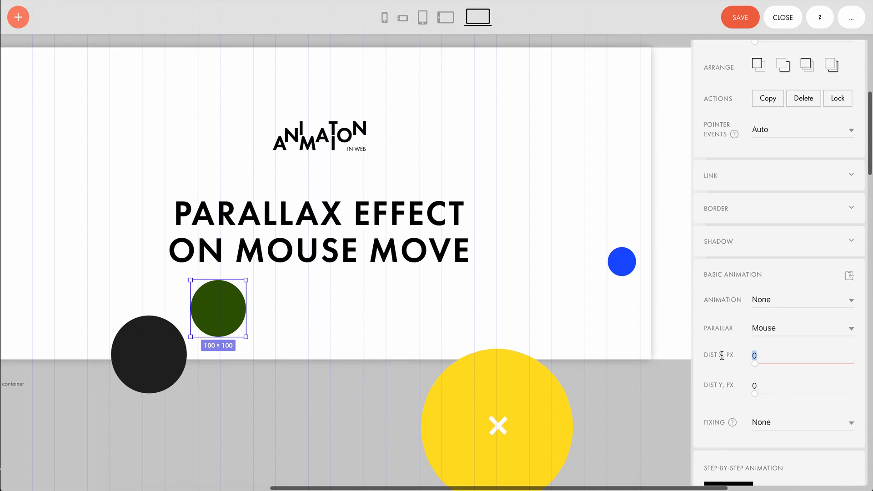
text(-50)
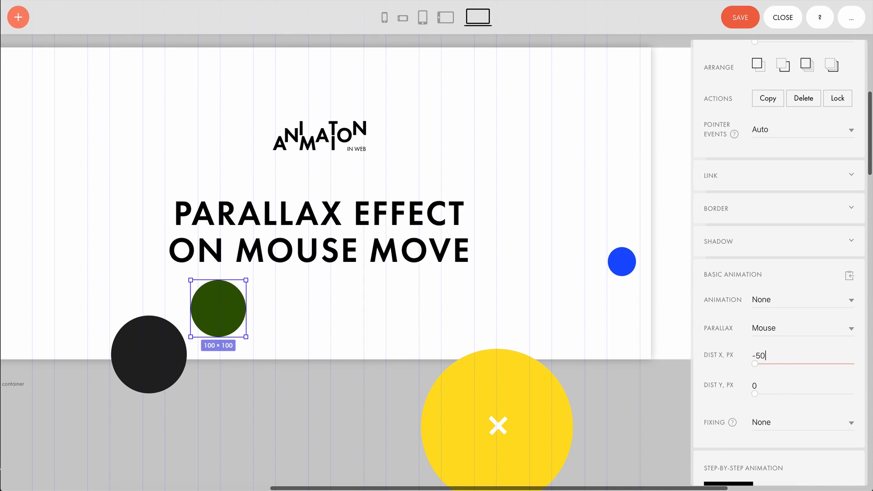